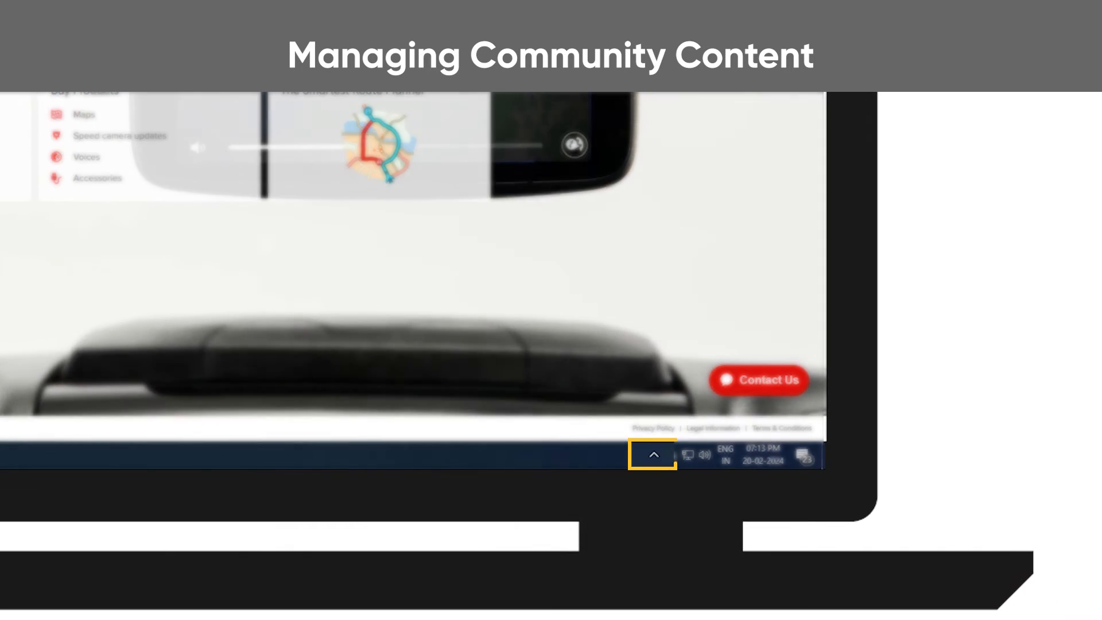
Step: Show MyDrive Connect's tray menu from the hidden notification area icons
left_click(653, 453)
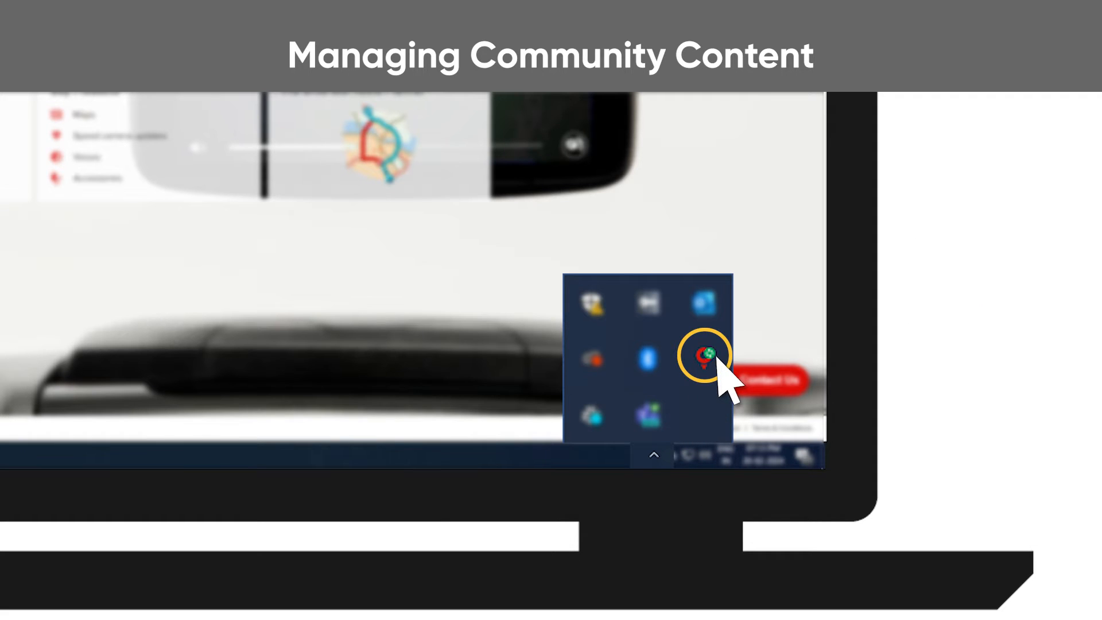
left_click(704, 354)
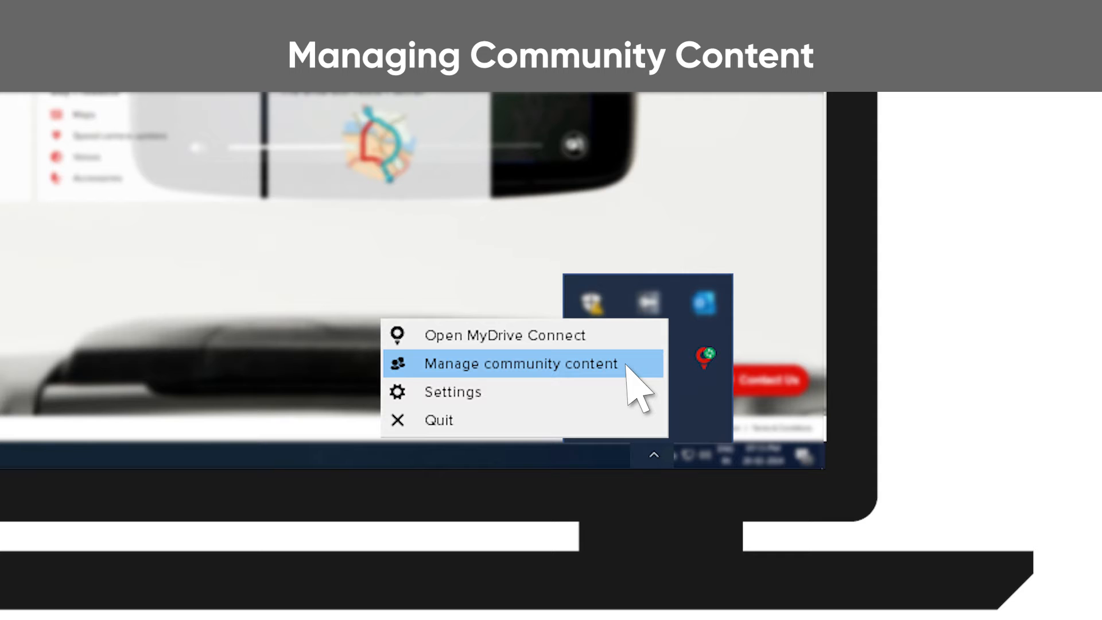
Step: Add Restaurants_POI.ov2 from the TomTom folder as a community POI file
left_click(522, 363)
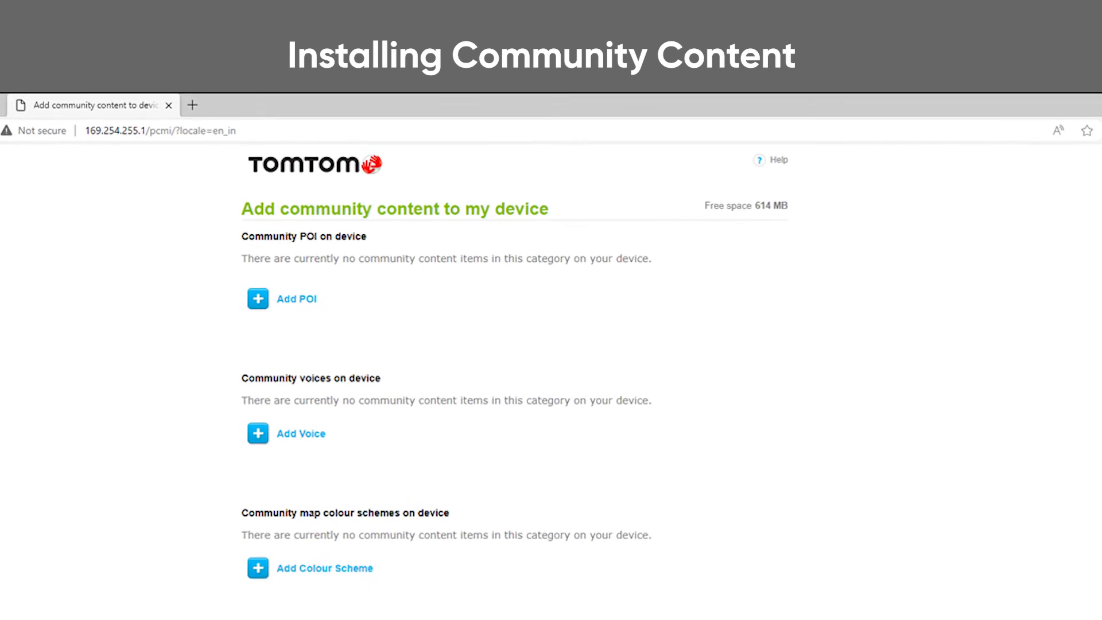
left_click(281, 298)
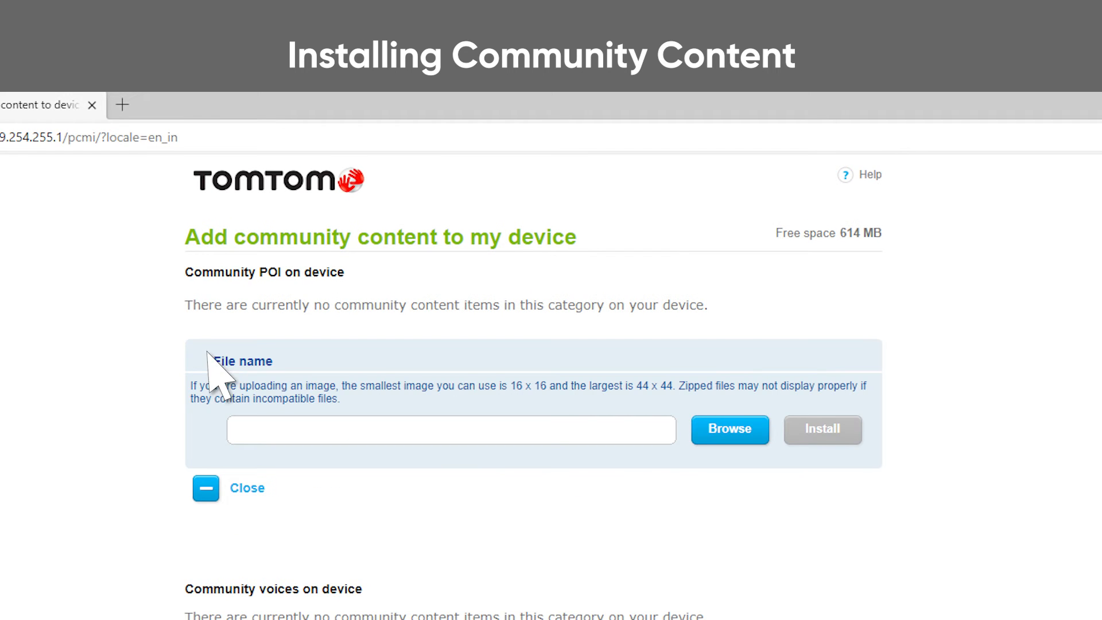
left_click(729, 429)
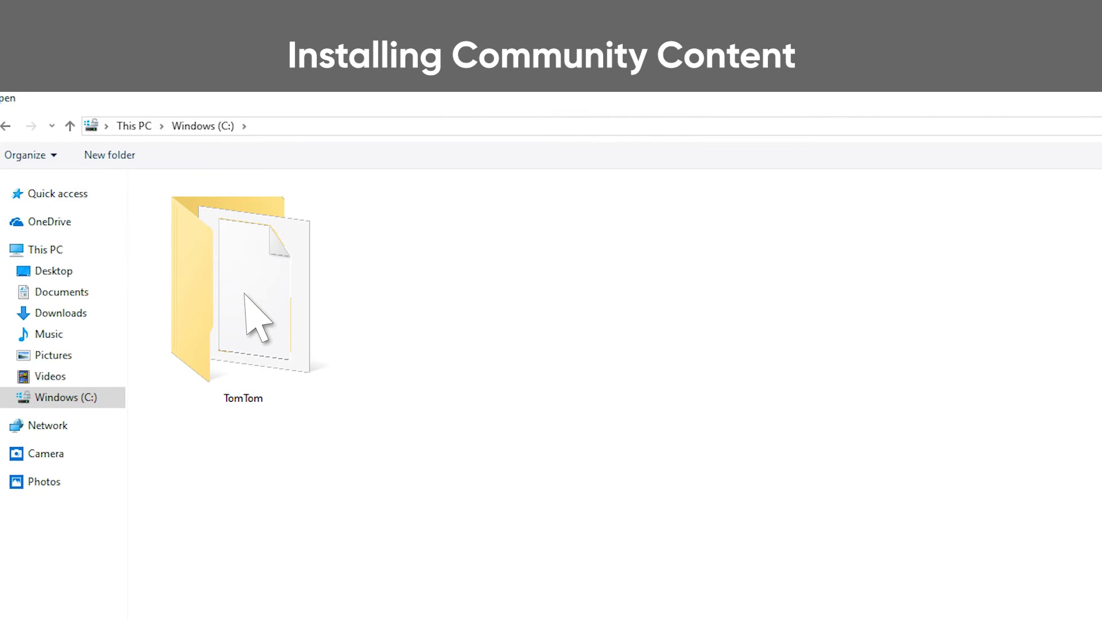
double_click(242, 284)
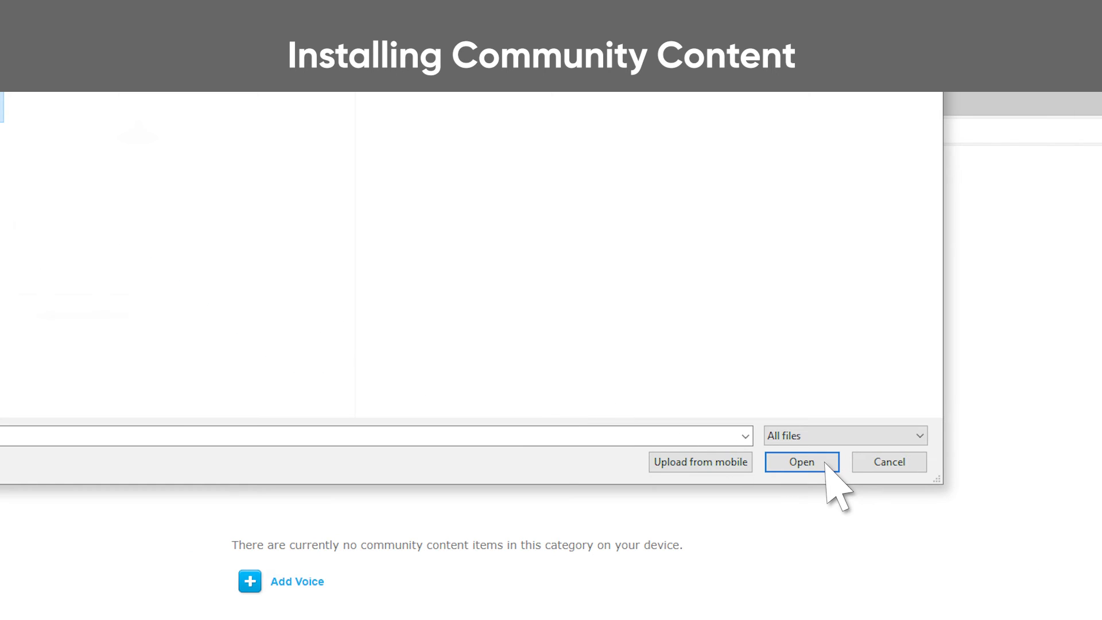
left_click(800, 461)
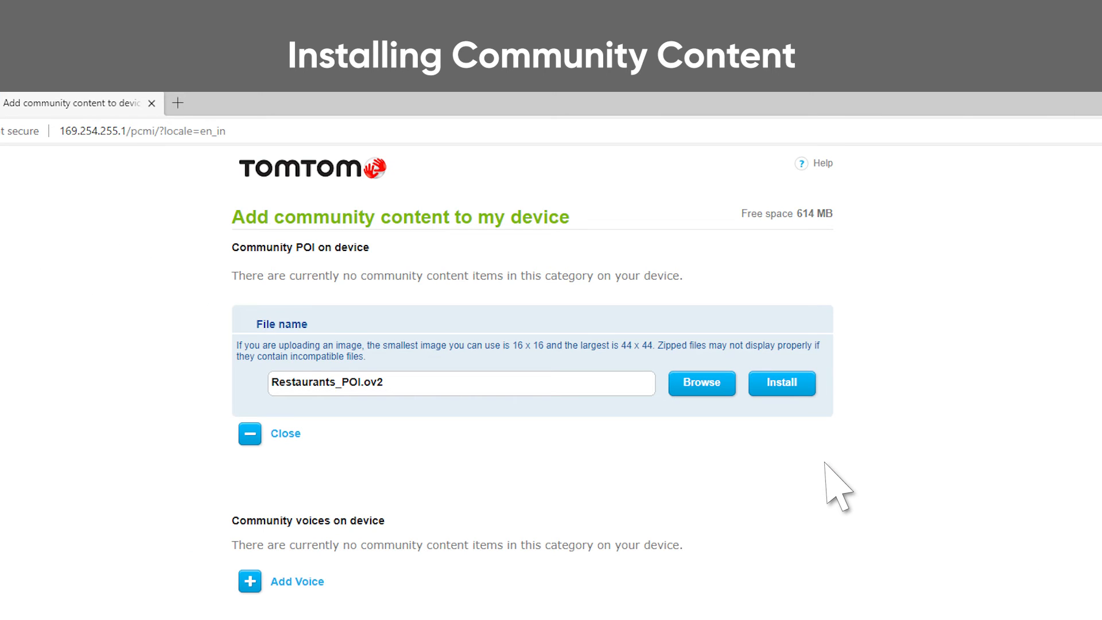
Step: Install Restaurants_POI.ov2 onto the TomTom device
left_click(461, 382)
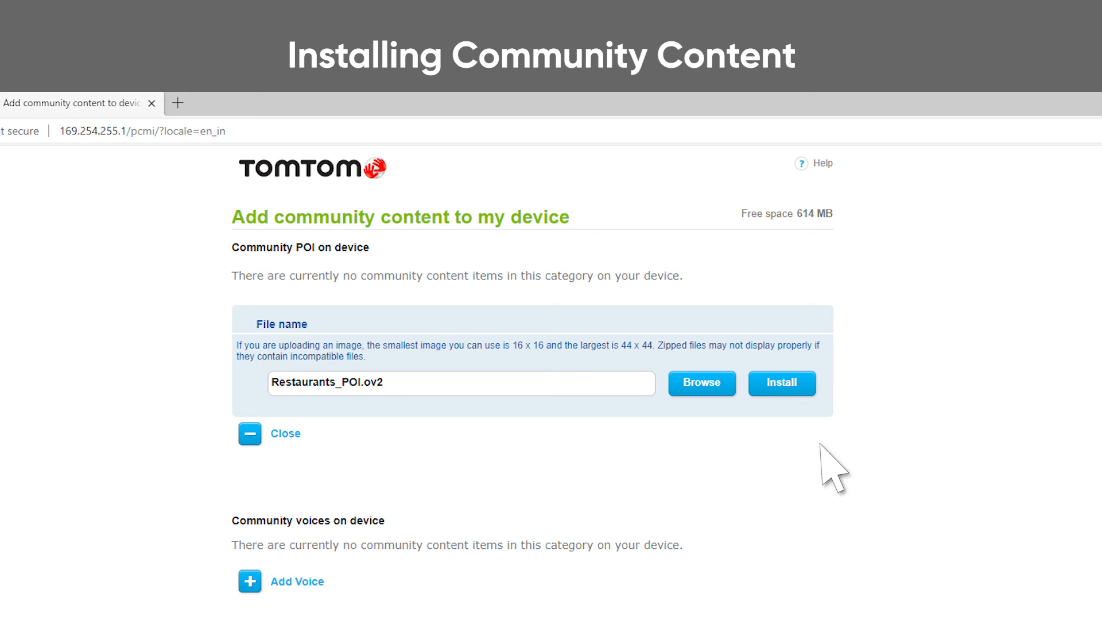
left_click(780, 382)
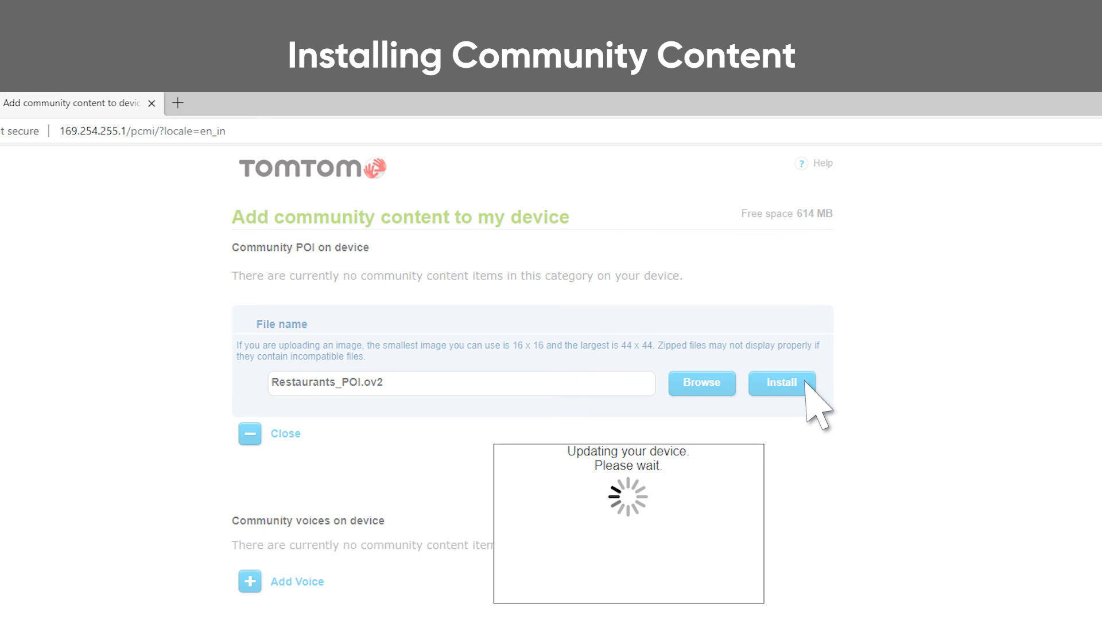